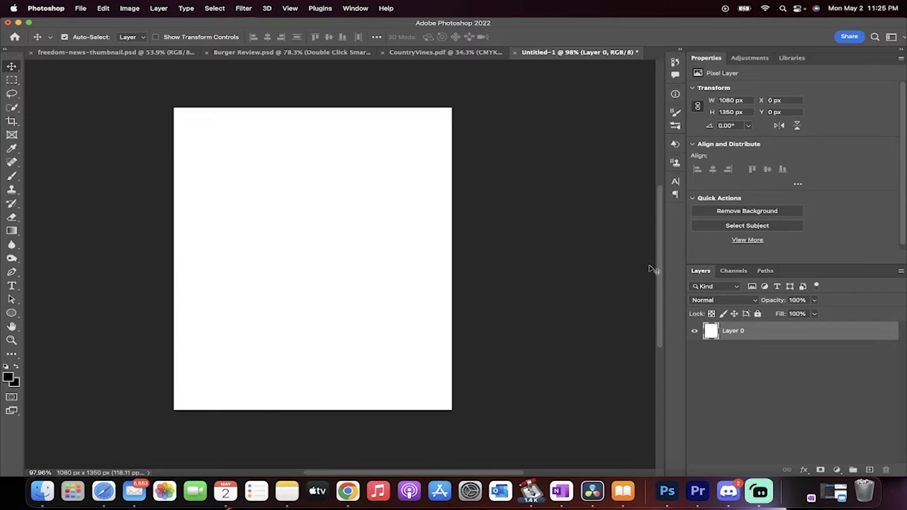
pyautogui.moveTo(564, 272)
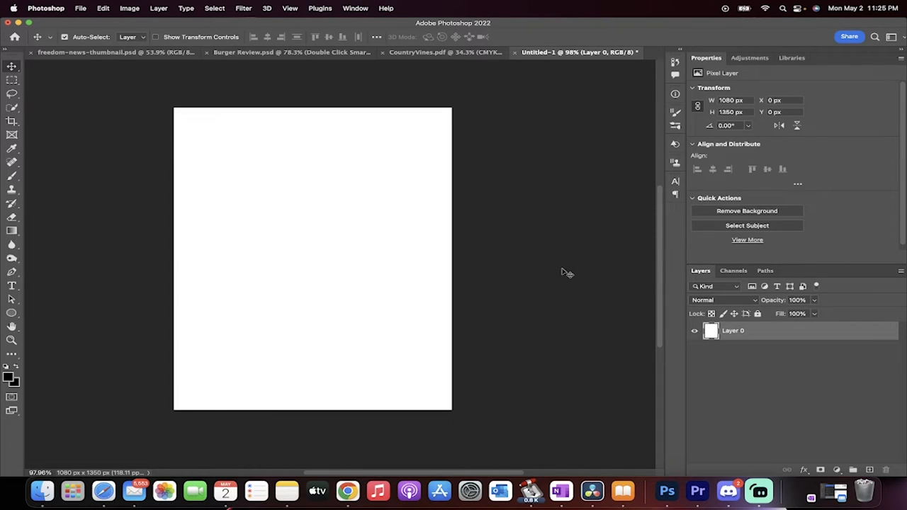
pyautogui.moveTo(542, 290)
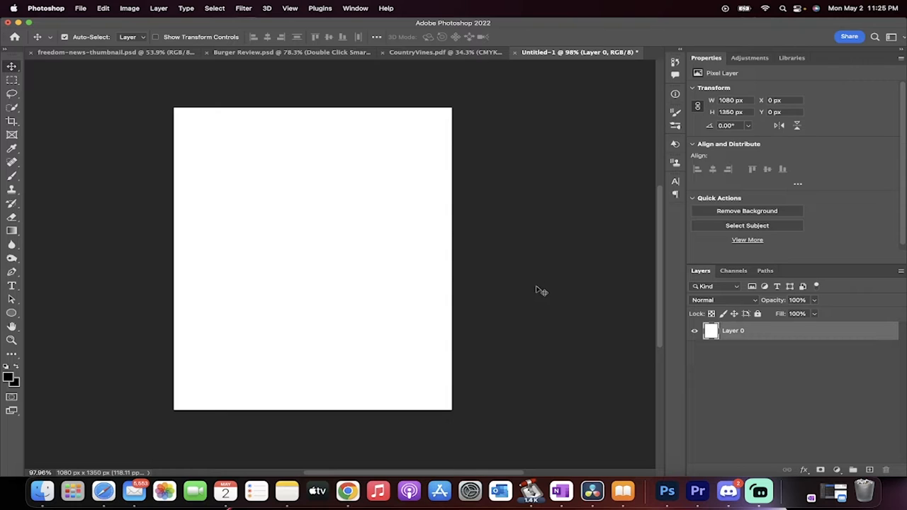
pyautogui.moveTo(289, 268)
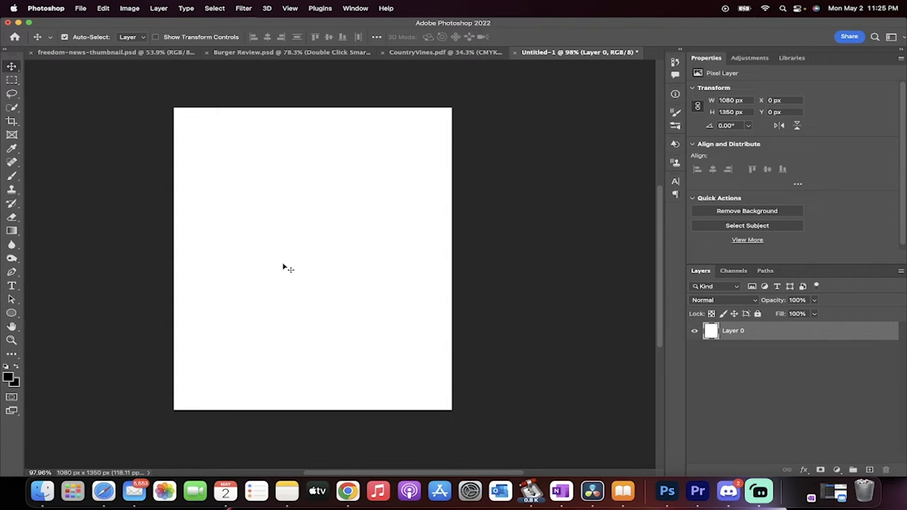
pyautogui.moveTo(343, 249)
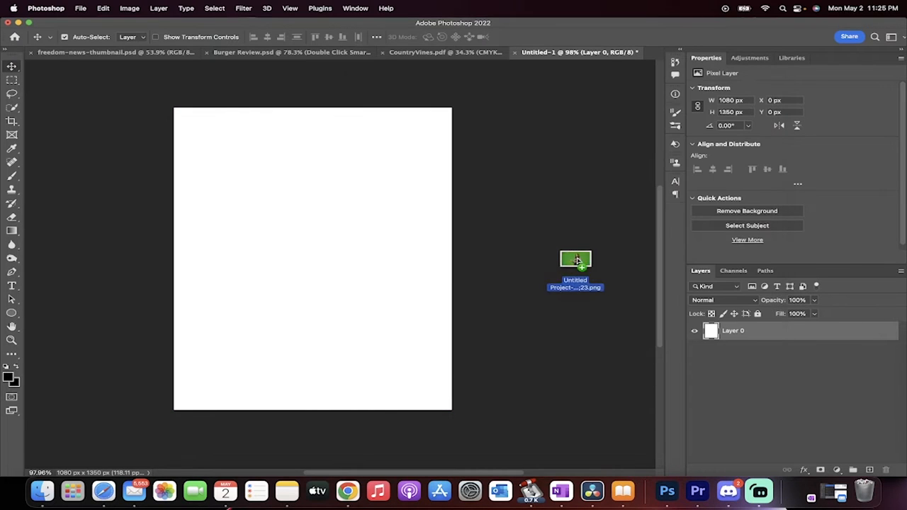
# - Place the green-screen image once, then bring up Photoshop's General preferences from the menu bar
pyautogui.moveTo(575, 259); pyautogui.dragTo(312, 259)
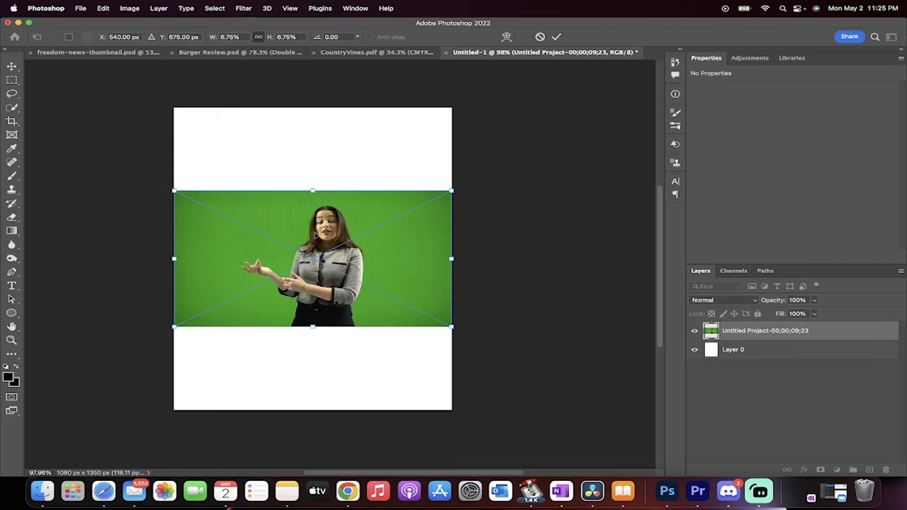
pyautogui.moveTo(183, 204)
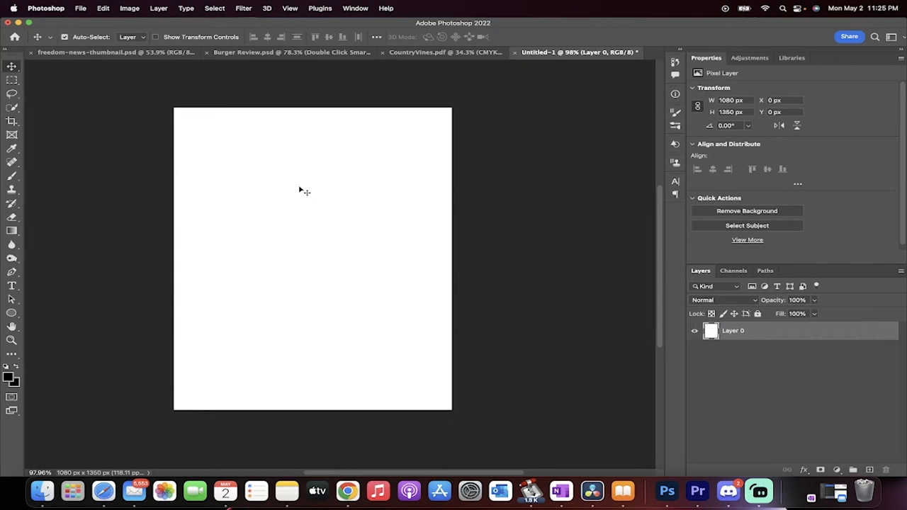
pyautogui.moveTo(91, 4)
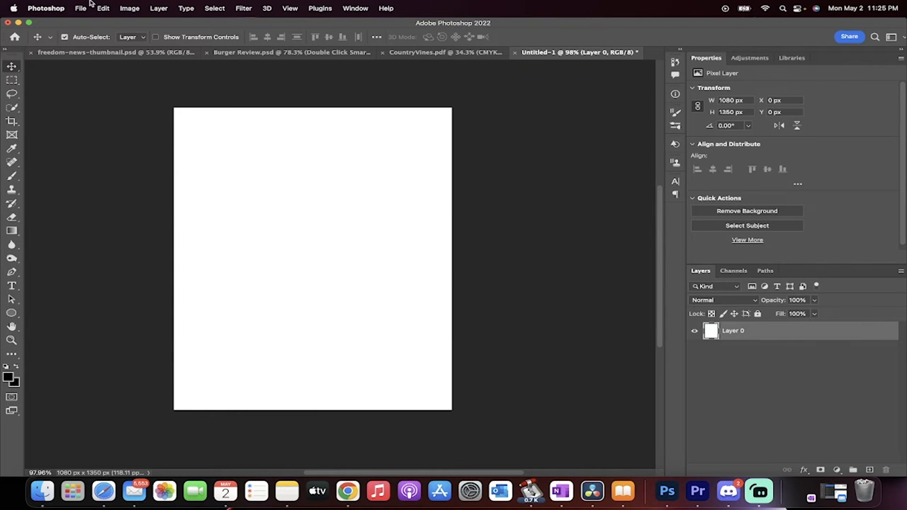
pyautogui.click(45, 9)
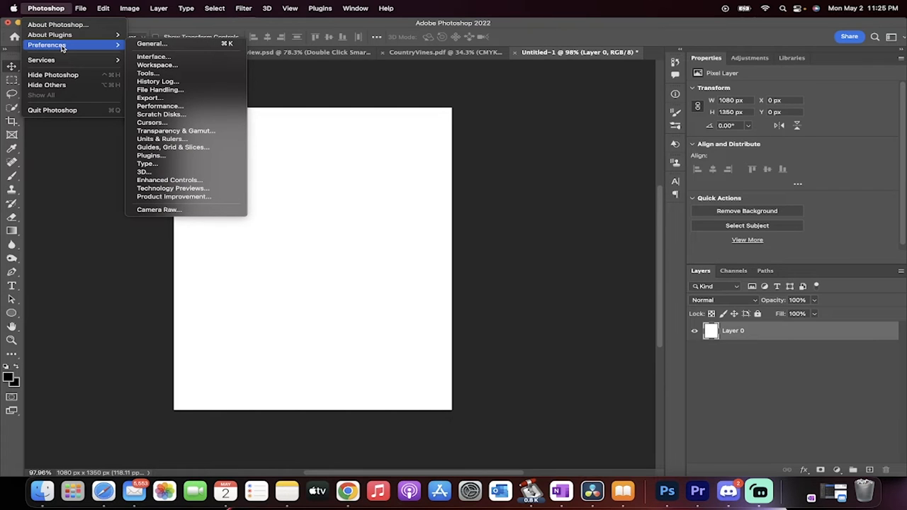
pyautogui.click(80, 9)
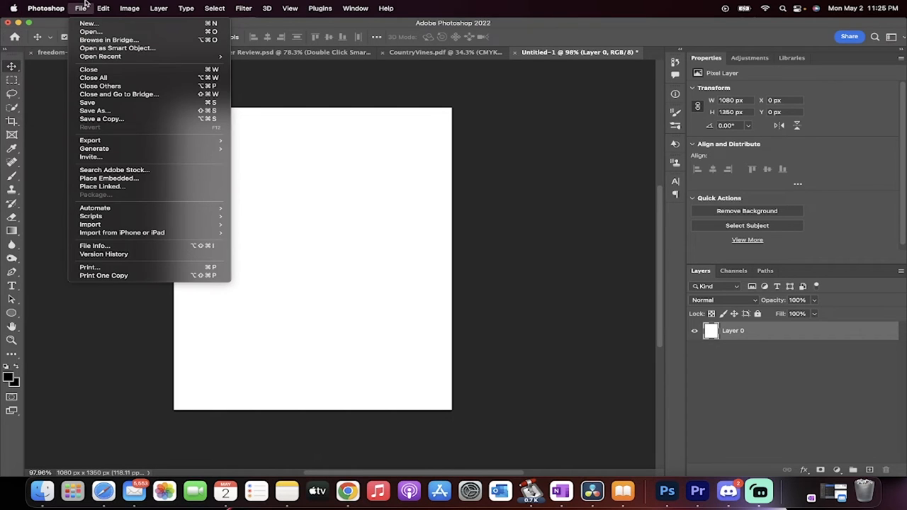
pyautogui.click(45, 9)
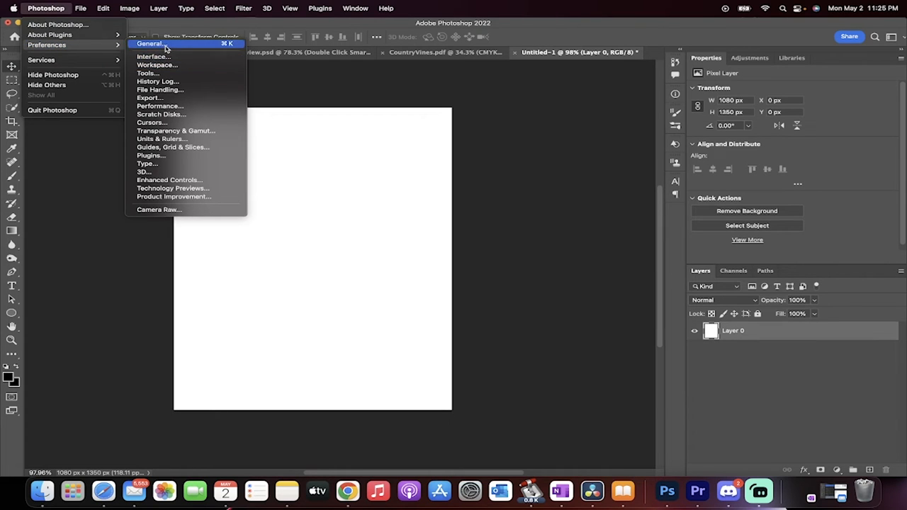
pyautogui.click(149, 43)
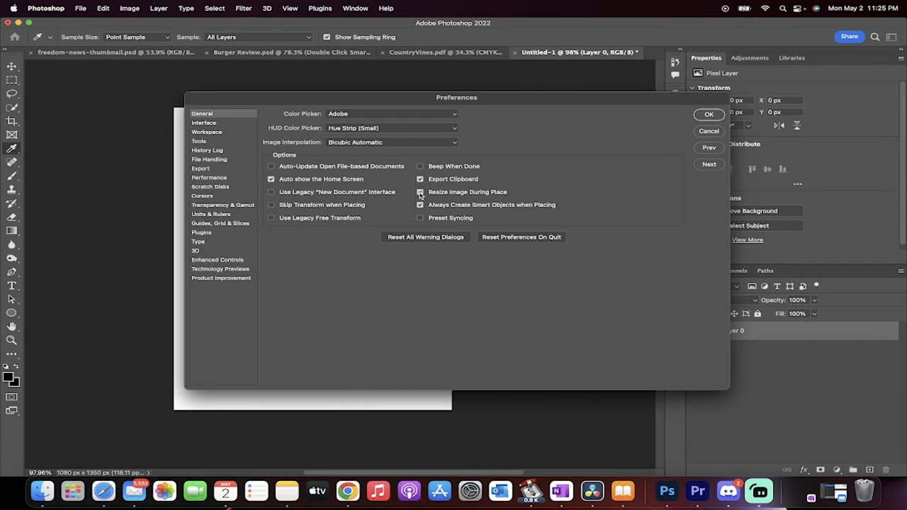
pyautogui.moveTo(419, 192)
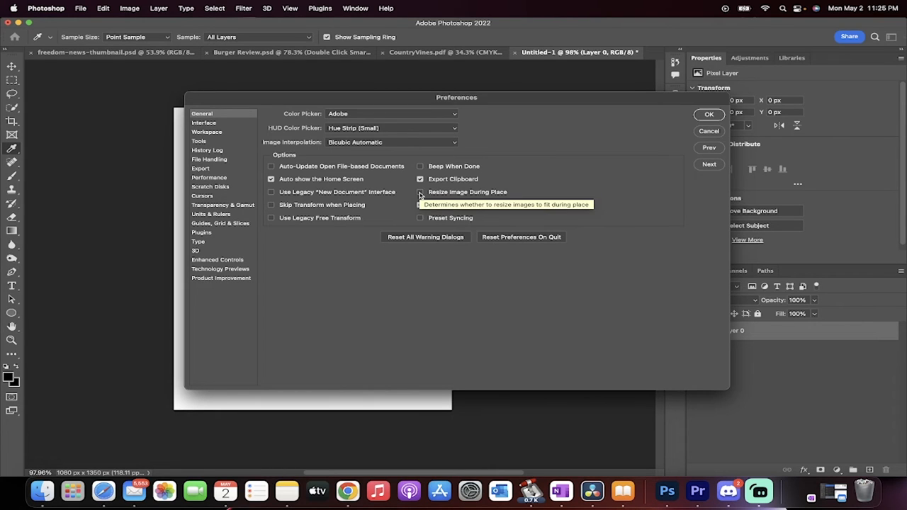
# - Turn off Resize Image During Place and confirm with OK
pyautogui.click(420, 205)
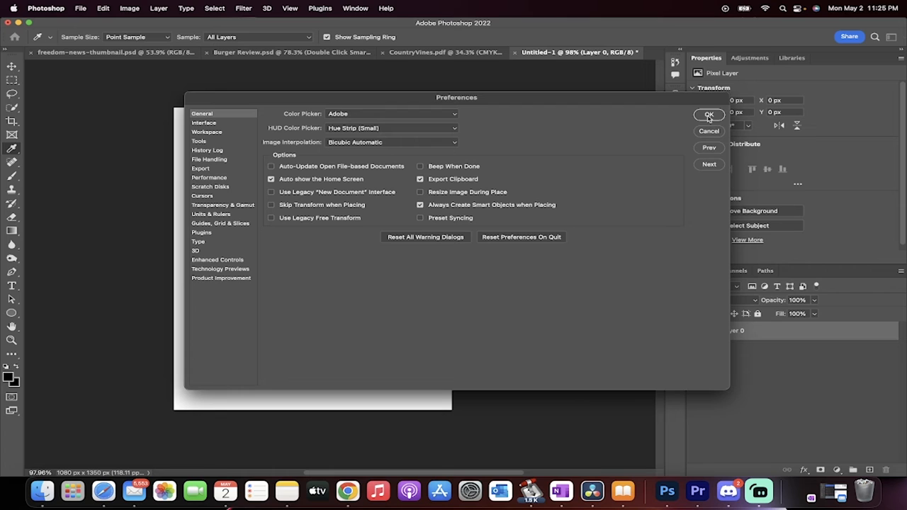
pyautogui.click(709, 115)
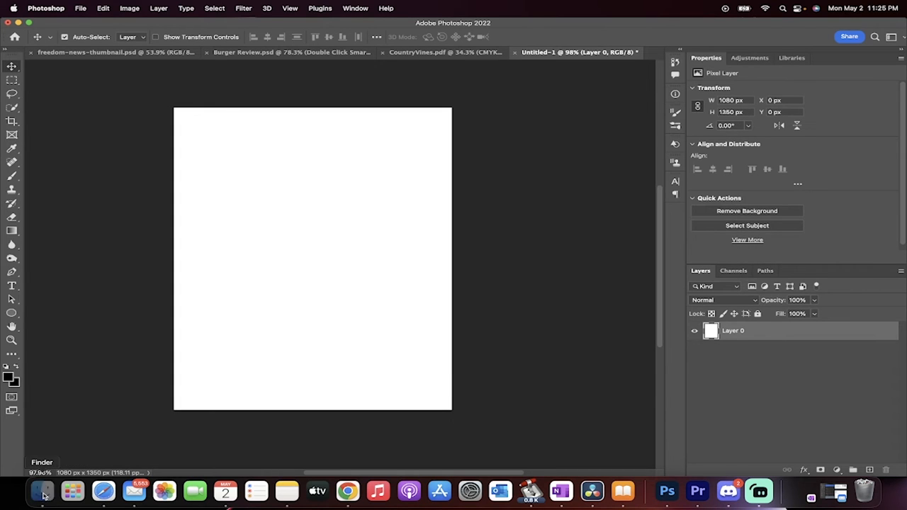
# - Drag the green-screen PNG from the desktop onto the canvas so it lands unscaled at full size
pyautogui.moveTo(41, 490); pyautogui.dragTo(323, 227)
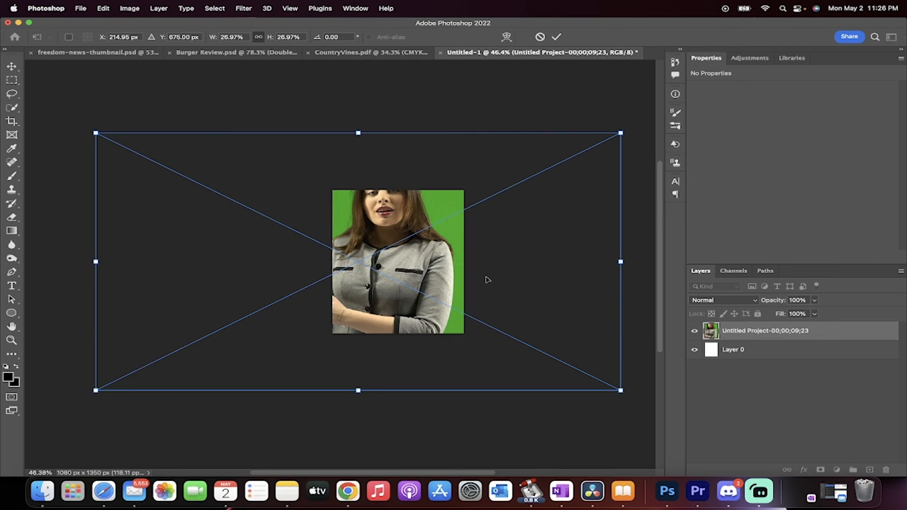
pyautogui.moveTo(758, 490)
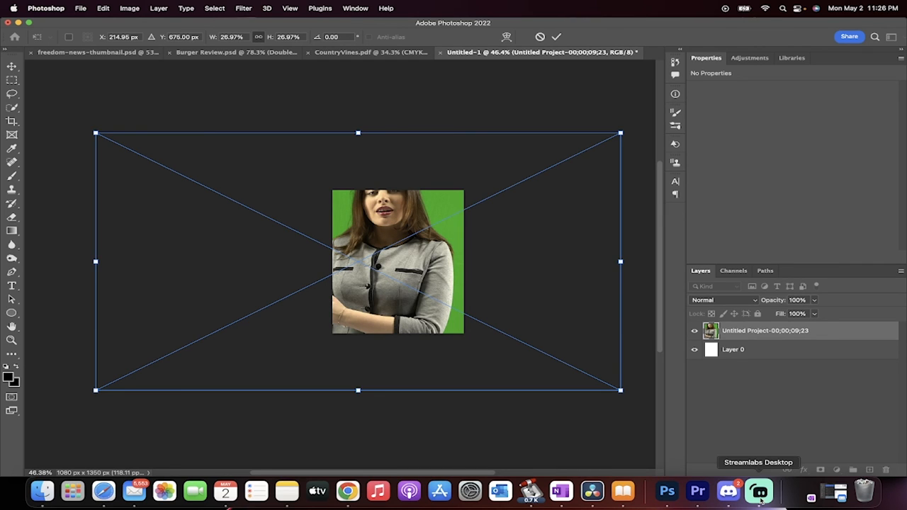